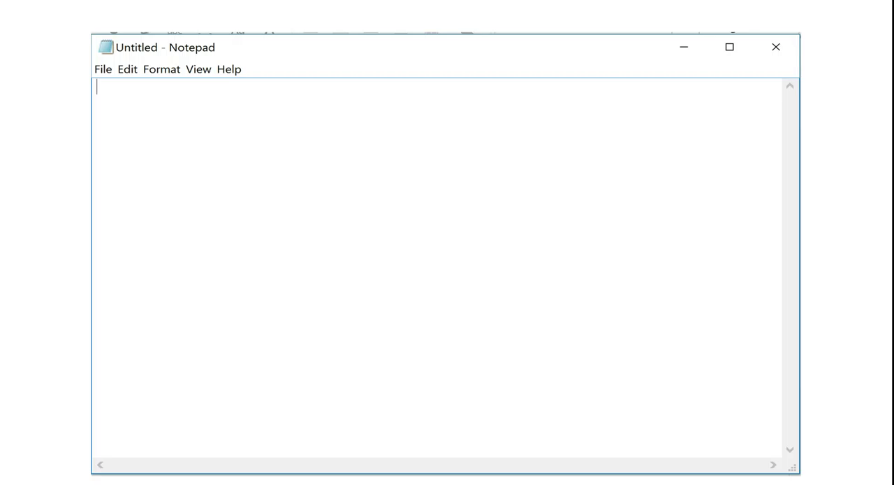
Begin the main heading with an <h1> opening tag in the blank document.
type("<h1>")
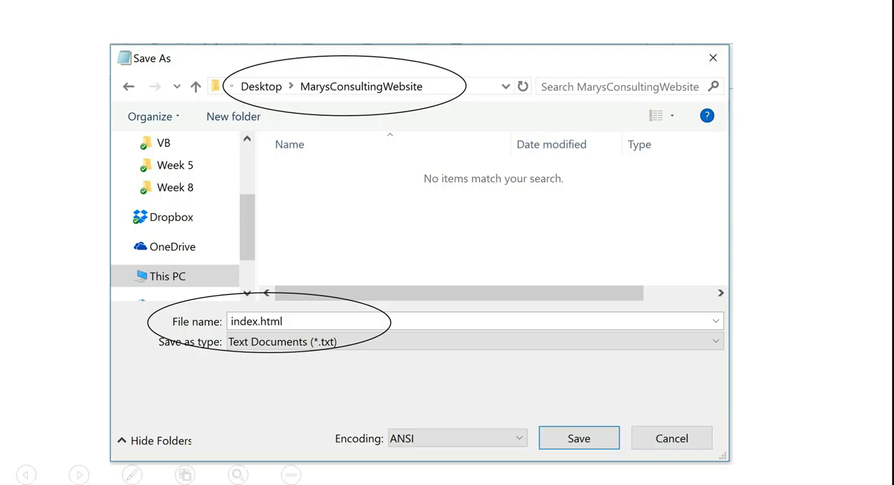
Save the page as index.html inside Desktop > MarysConsultingWebsite.
left_click(578, 437)
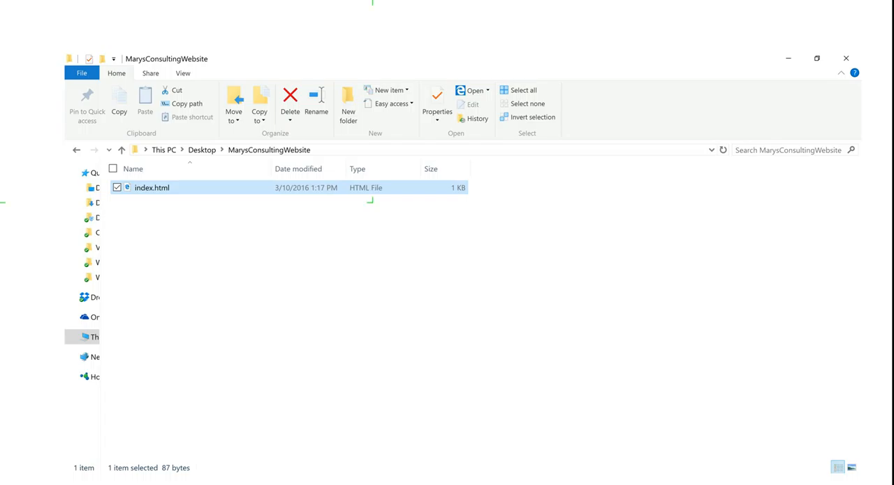
Open index.html with Microsoft Edge to view the Mary's Consulting Company headings.
right_click(151, 188)
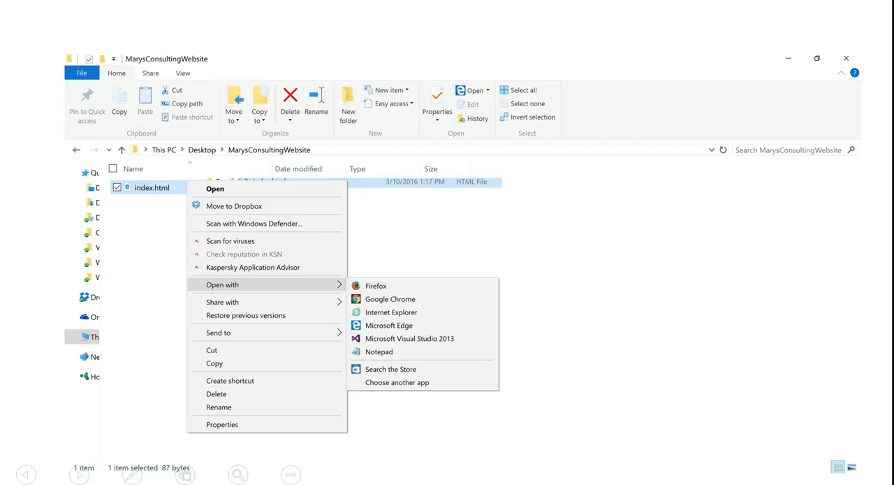
left_click(389, 325)
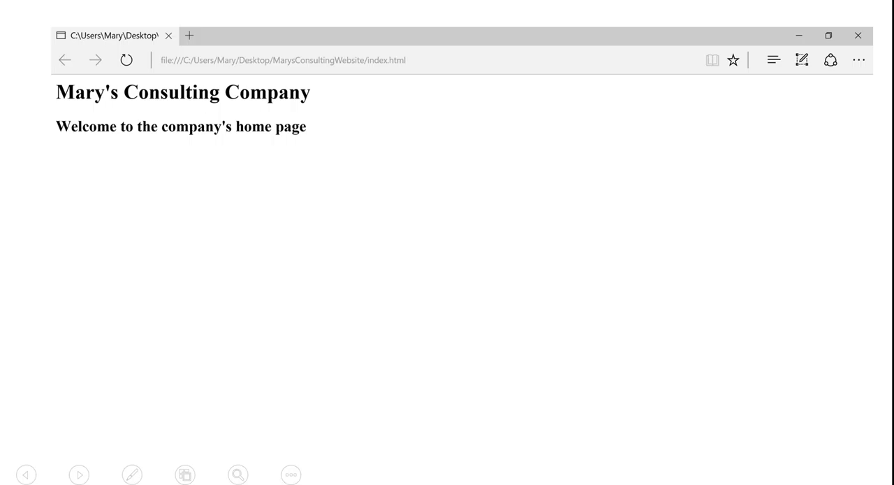